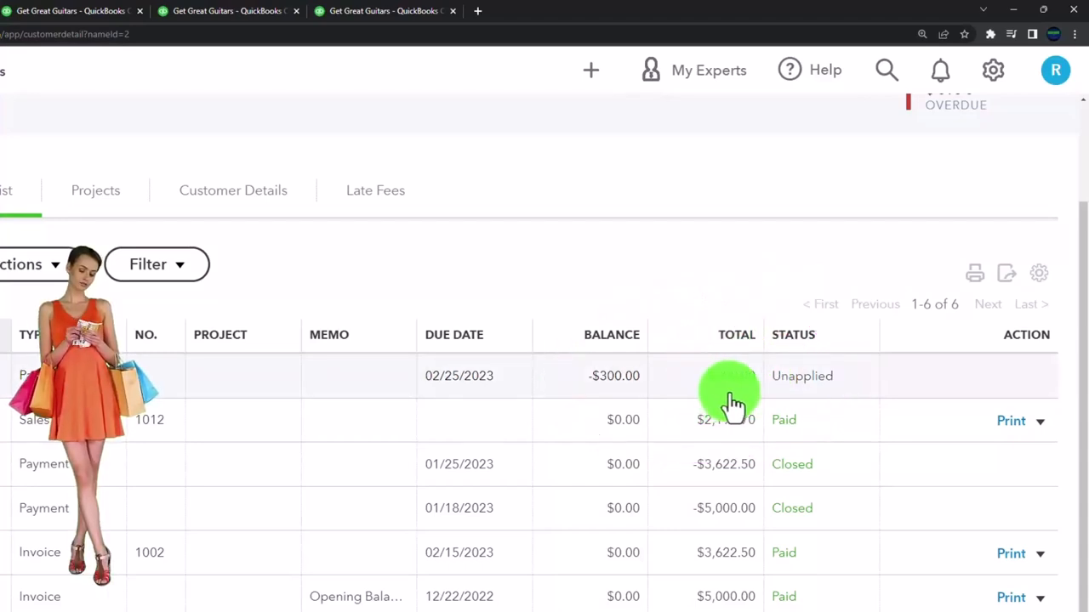
Review Anderson Guitars' Transaction List, then start a new estimate from + New.
left_click(730, 391)
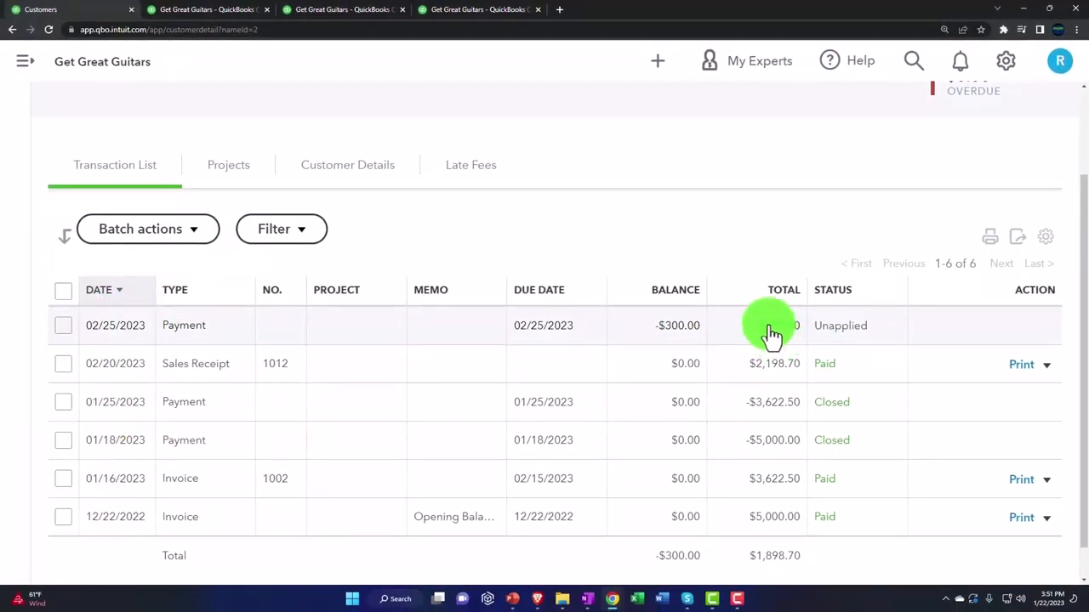
left_click(656, 61)
type("an")
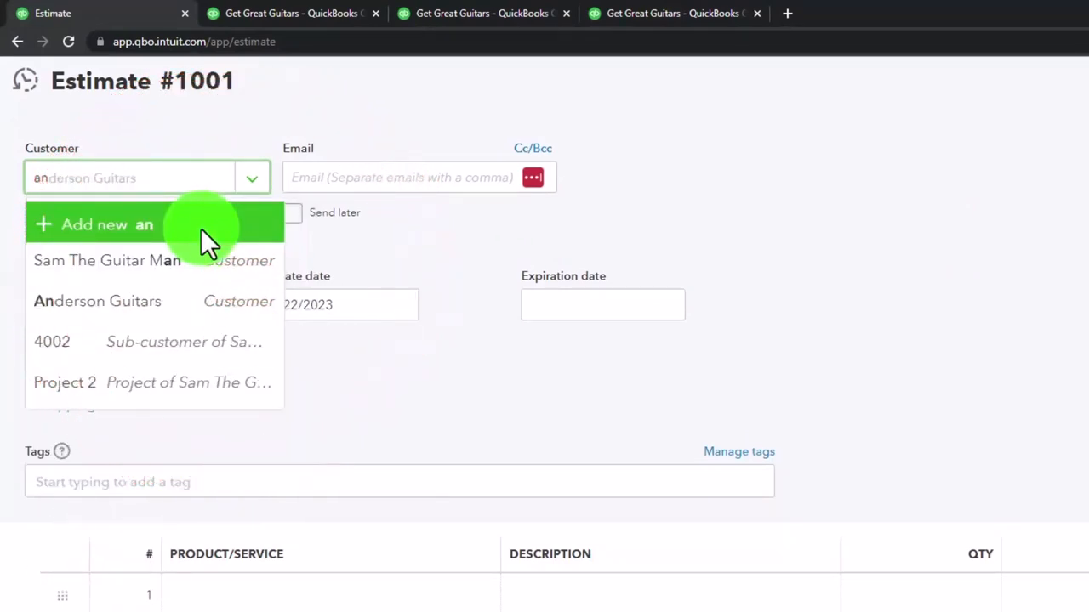
Set the estimate customer to Anderson Guitars and the estimate date to 02/25/2023.
left_click(97, 302)
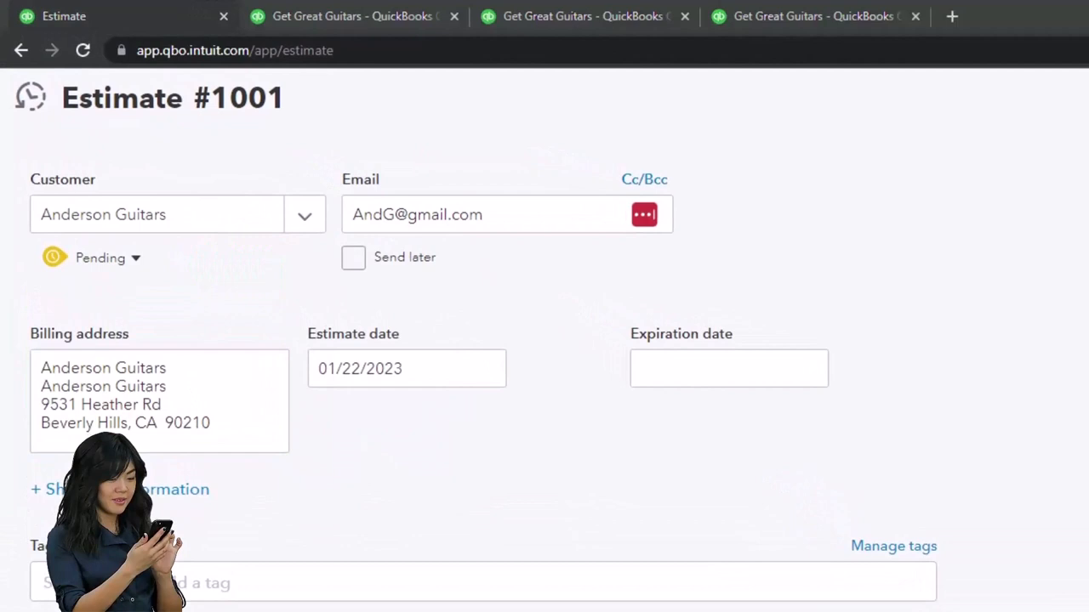
left_click(406, 368)
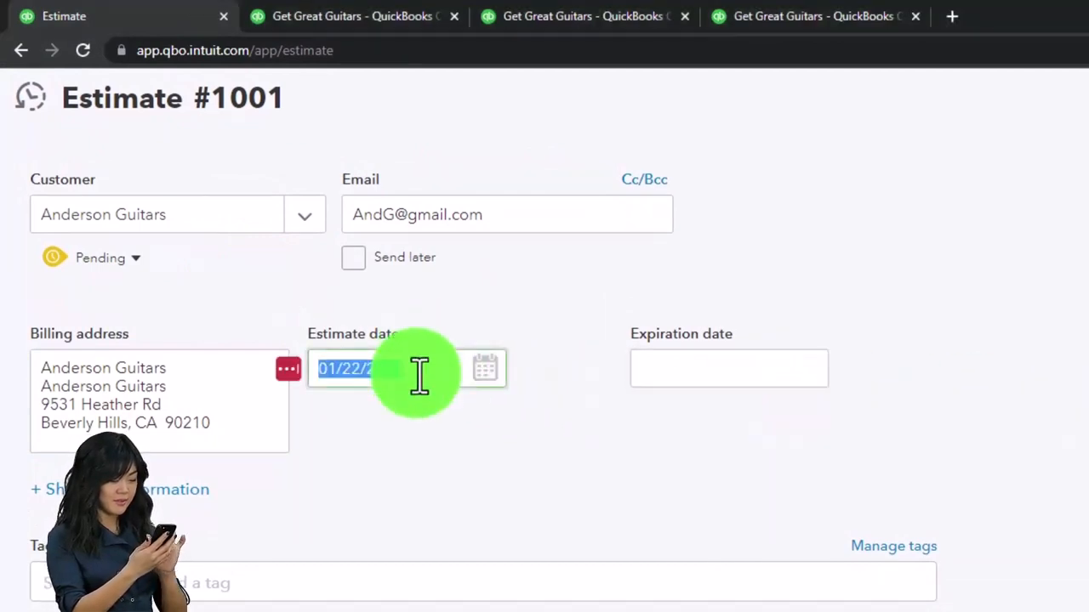
type("02252")
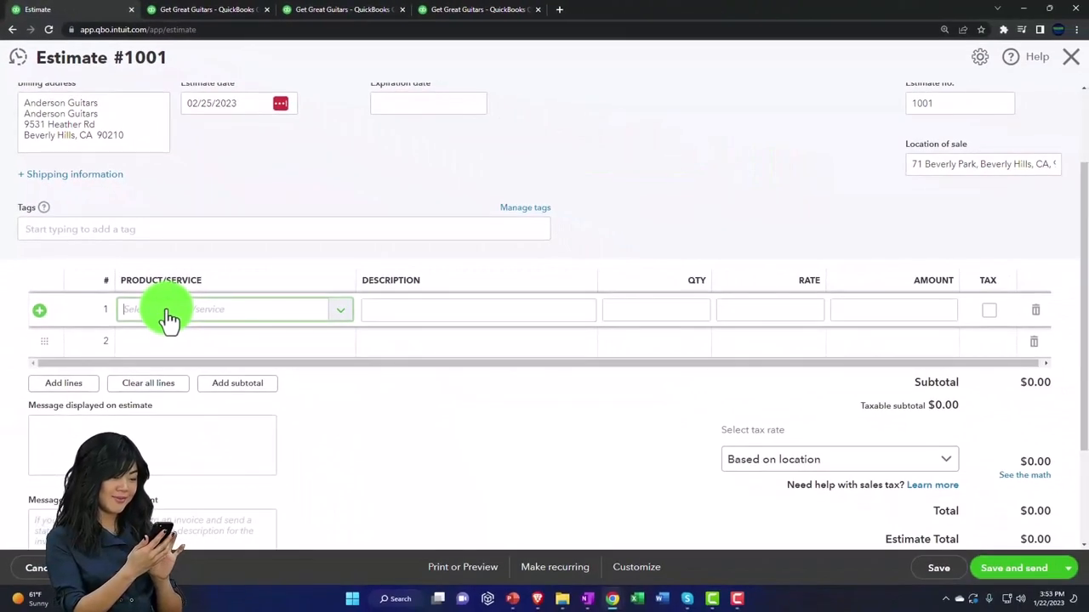
Add Epiphone Semi-Hollow Body (EPS) on line 1 and Epiphone Les Paul (ELP) on line 2.
type("EPSH")
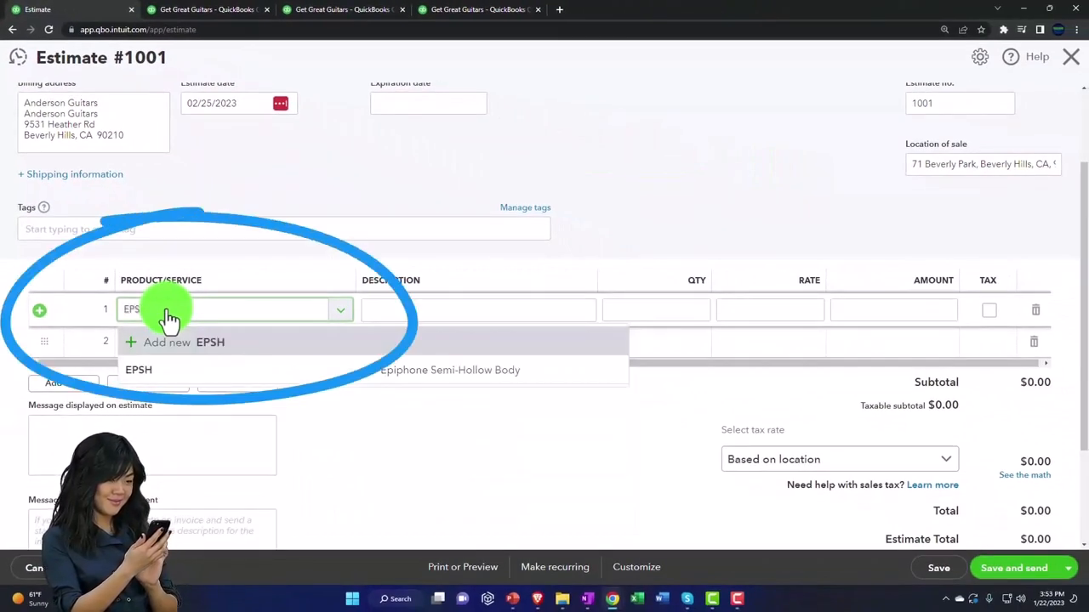
left_click(137, 370)
type("Z")
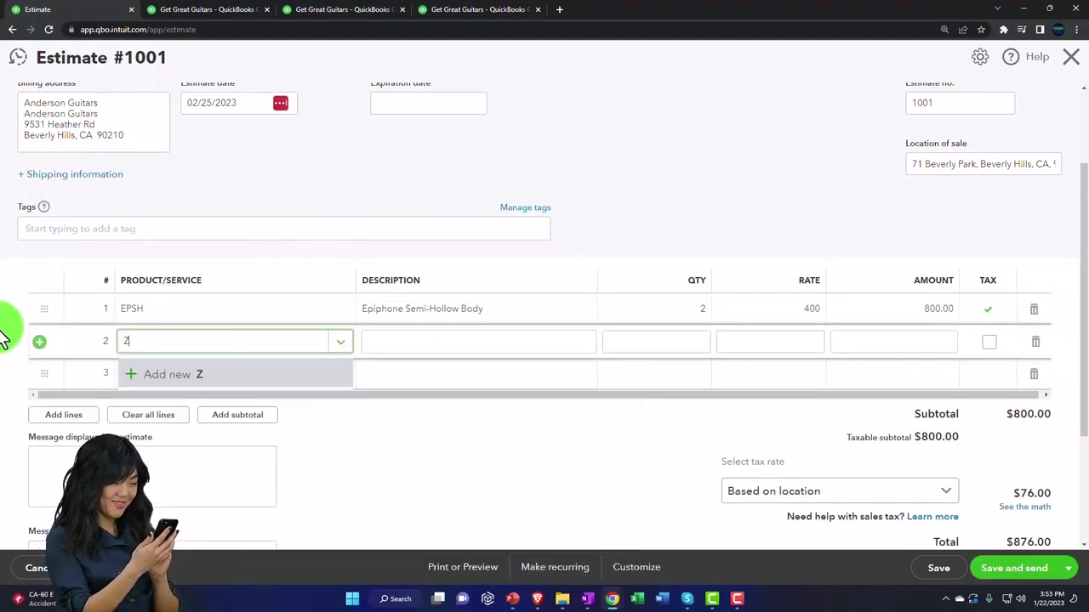
type("ELP")
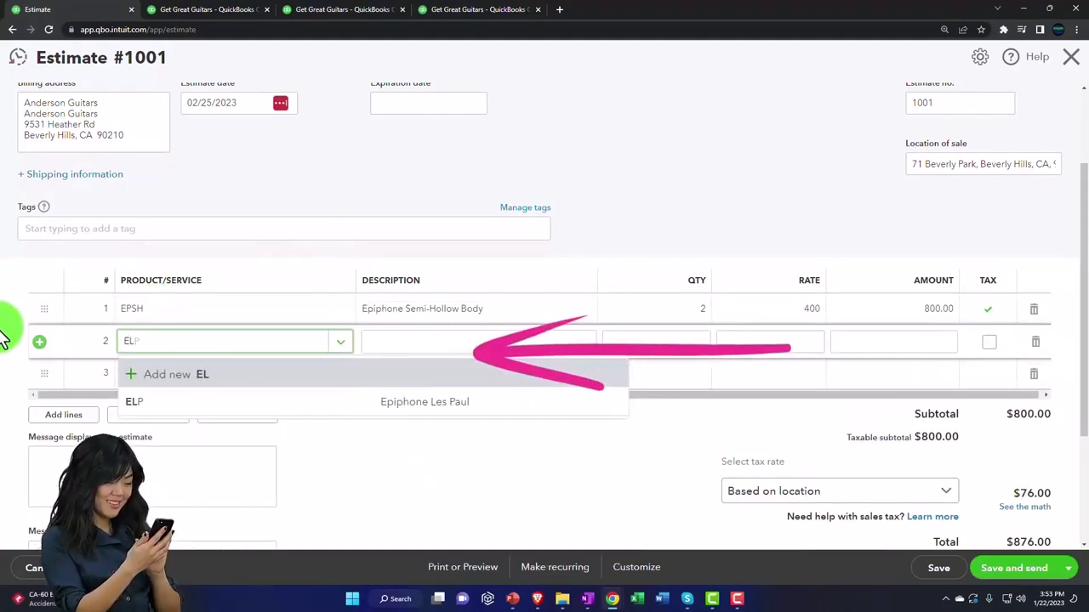
left_click(134, 403)
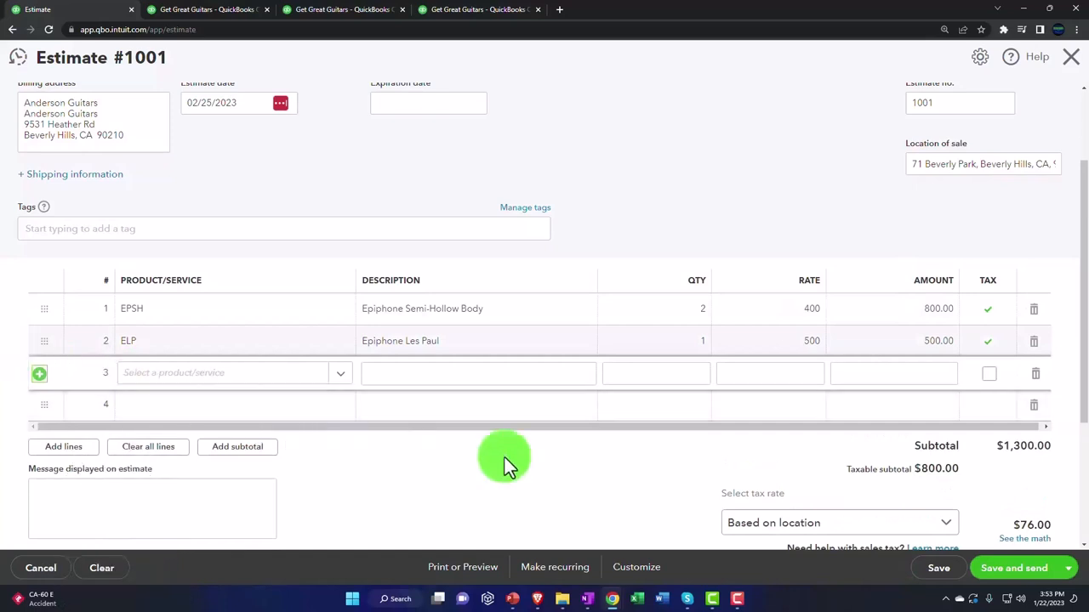
Apply the 5% custom Test Rate tax, bringing the total to $1,365.00.
scroll("down", 3)
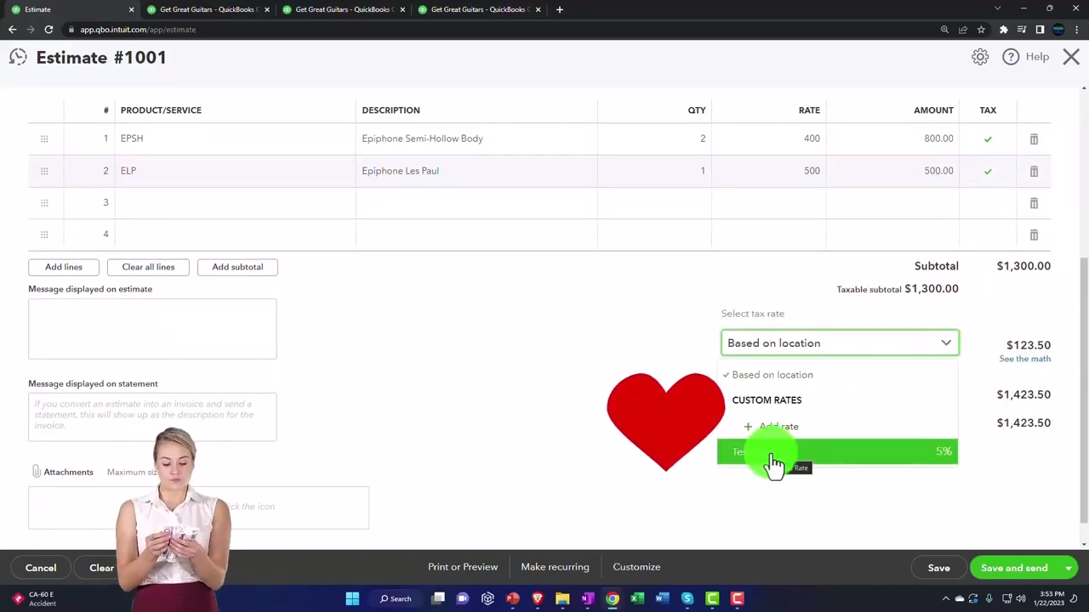
left_click(770, 452)
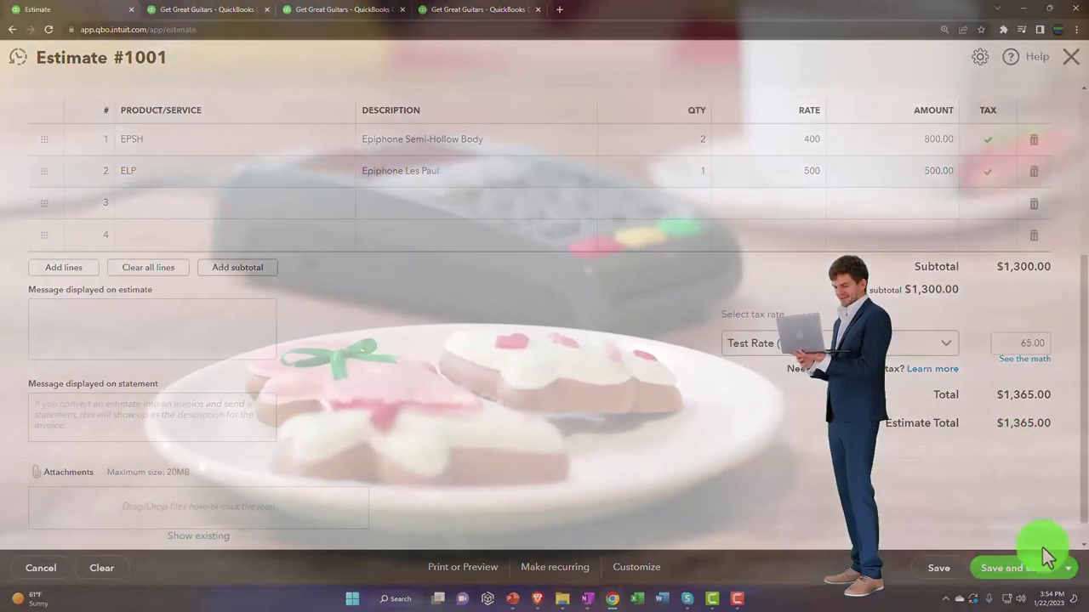
Save Estimate 1001 and confirm it shows as Pending in the transaction list.
left_click(1068, 567)
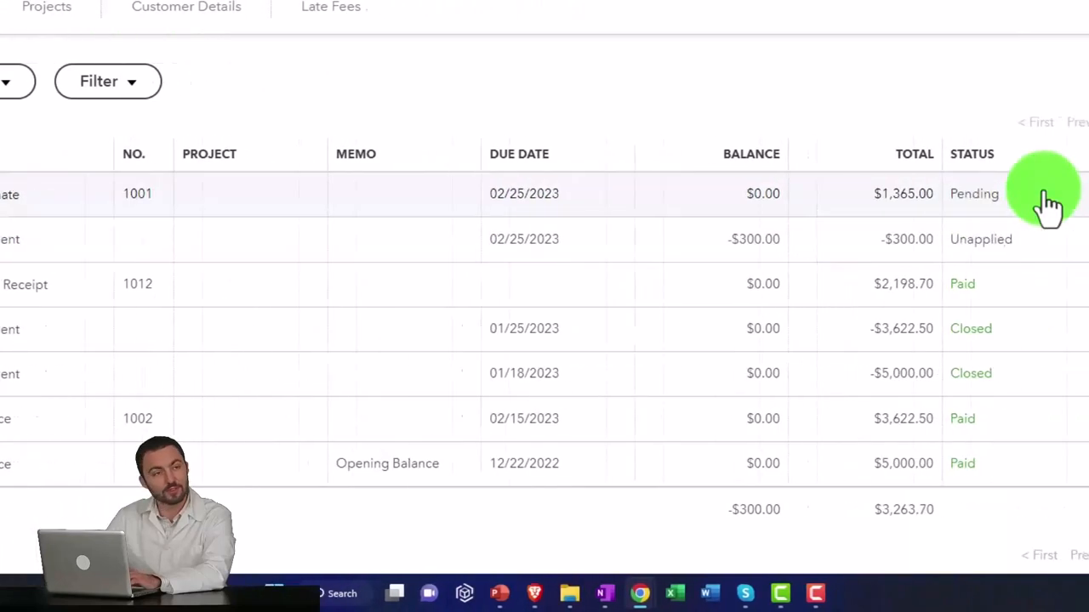
scroll("right", 3)
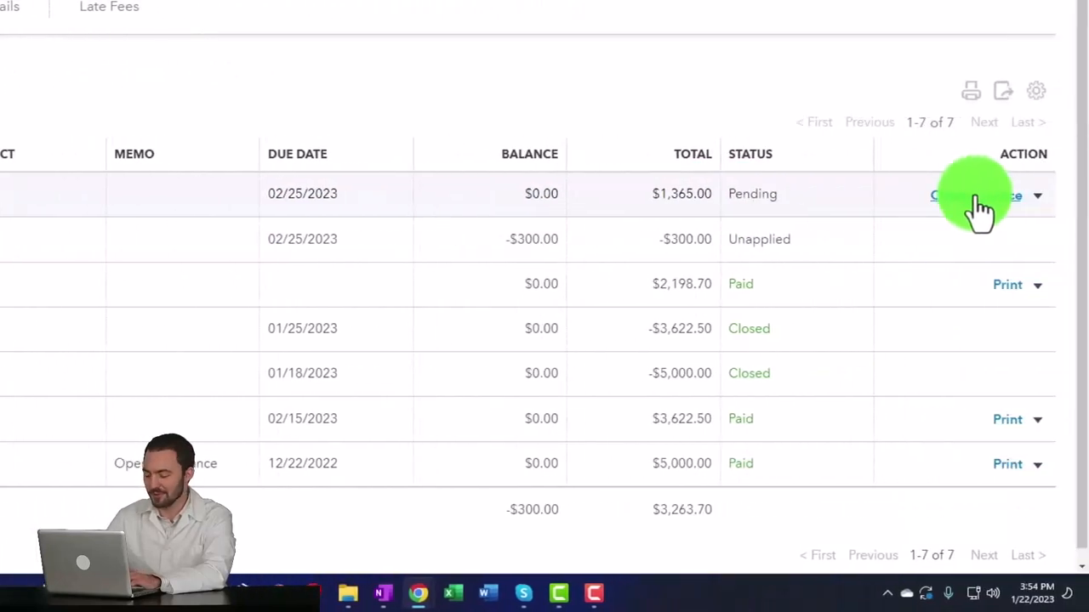